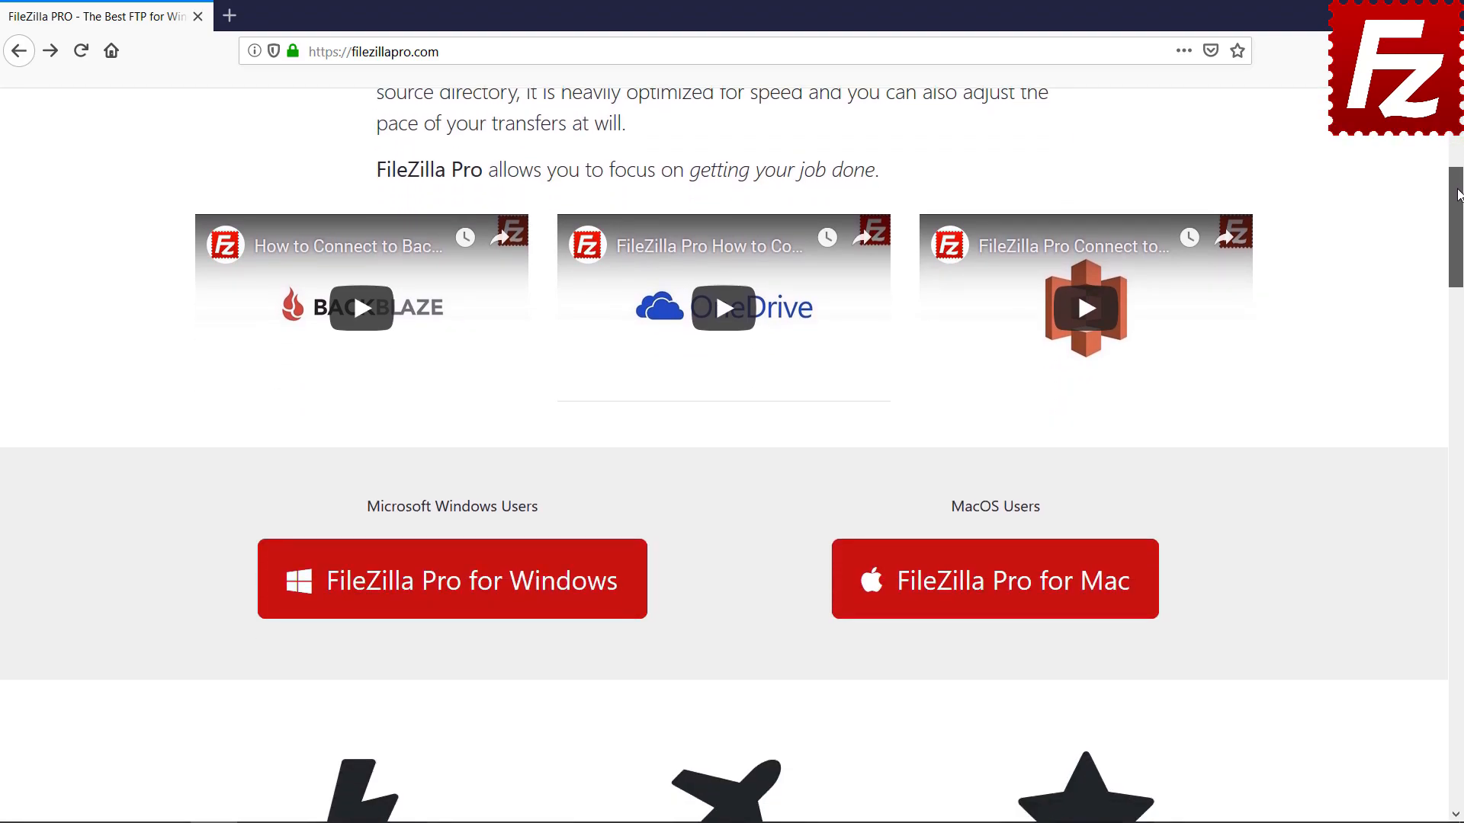
Start buying FileZilla Pro for Windows and scroll the $19.99 checkout to the payment fields
click(452, 578)
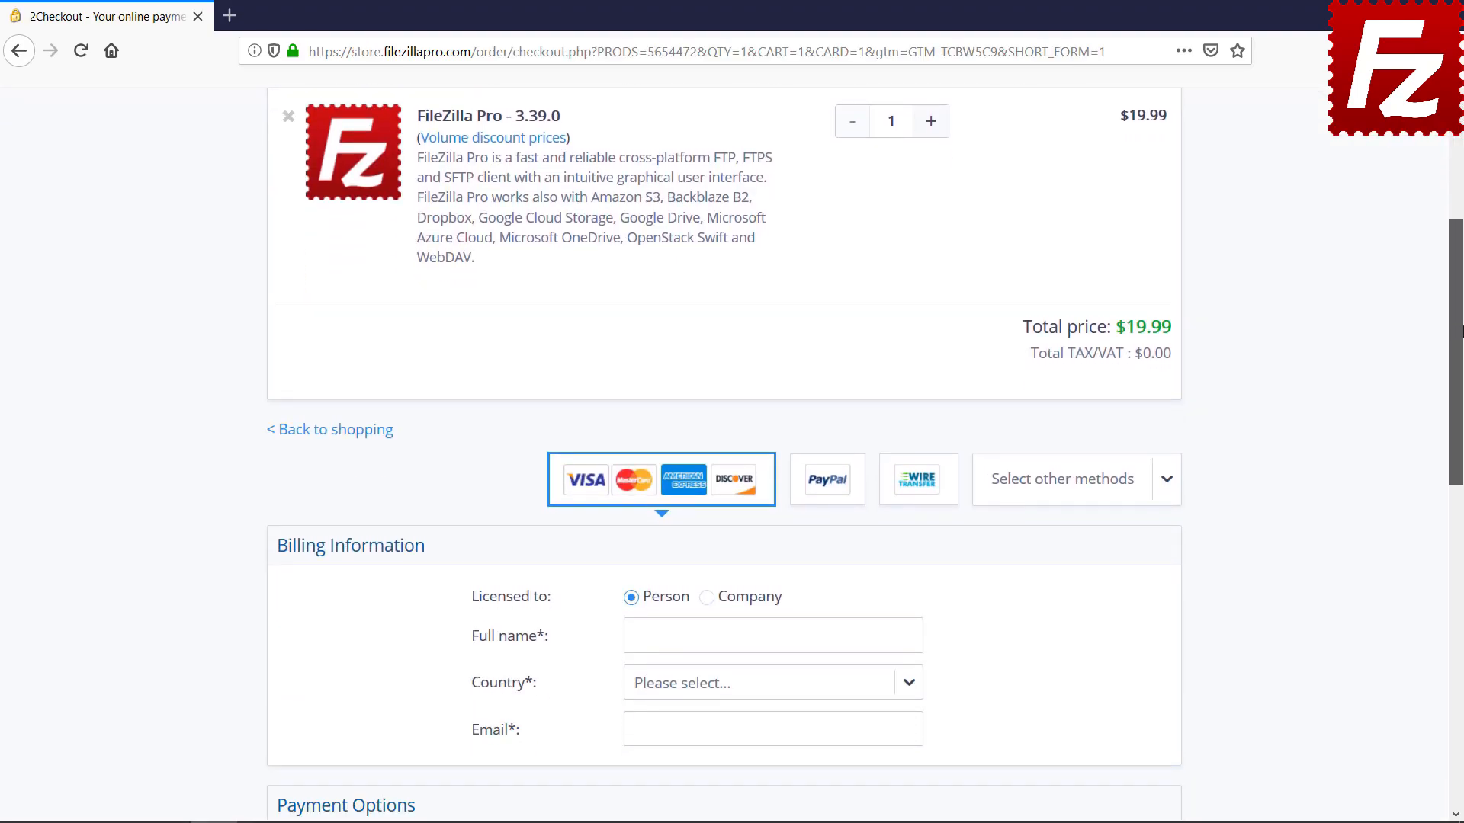
scroll(down, 3)
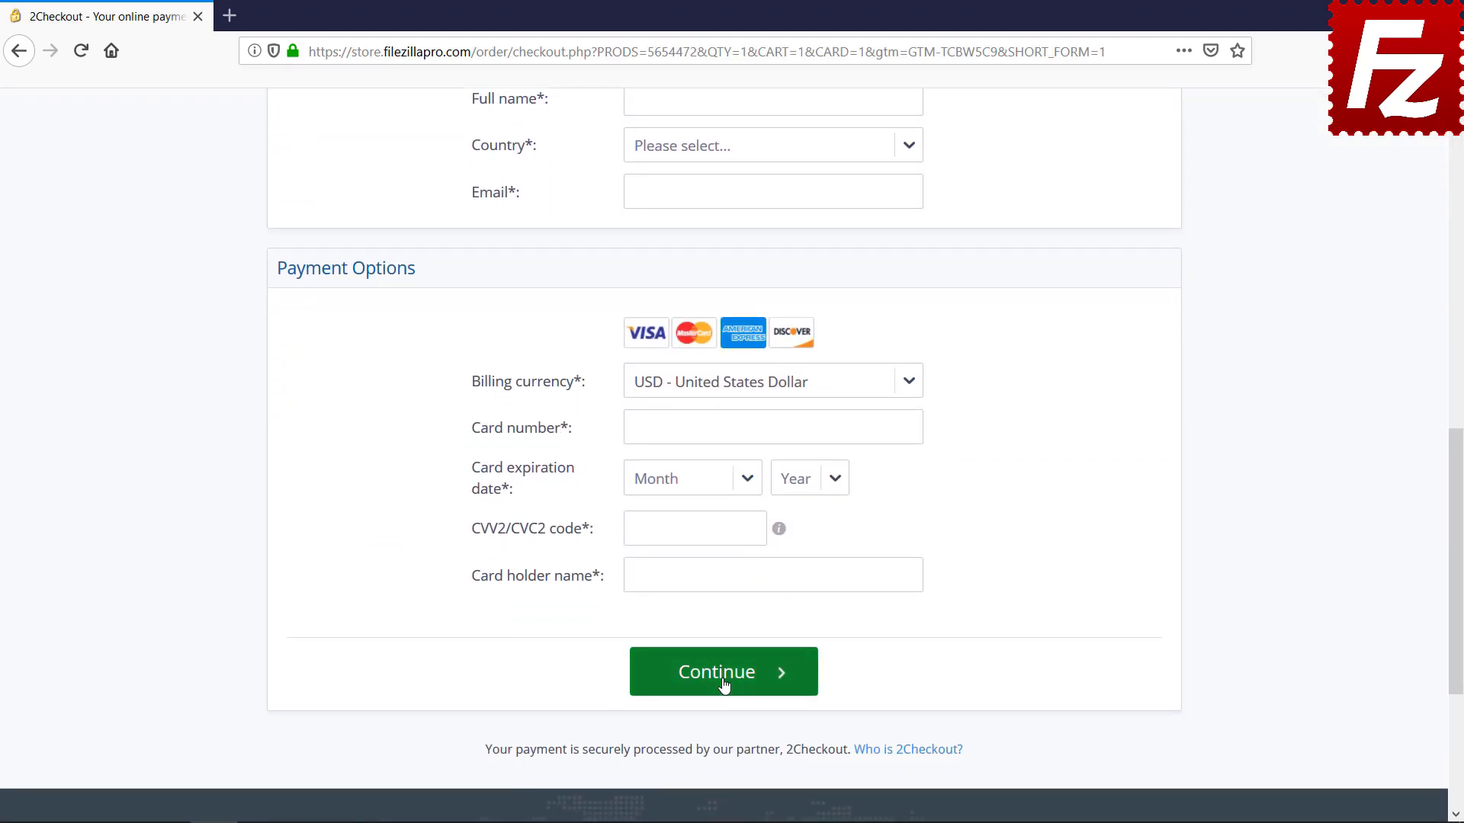